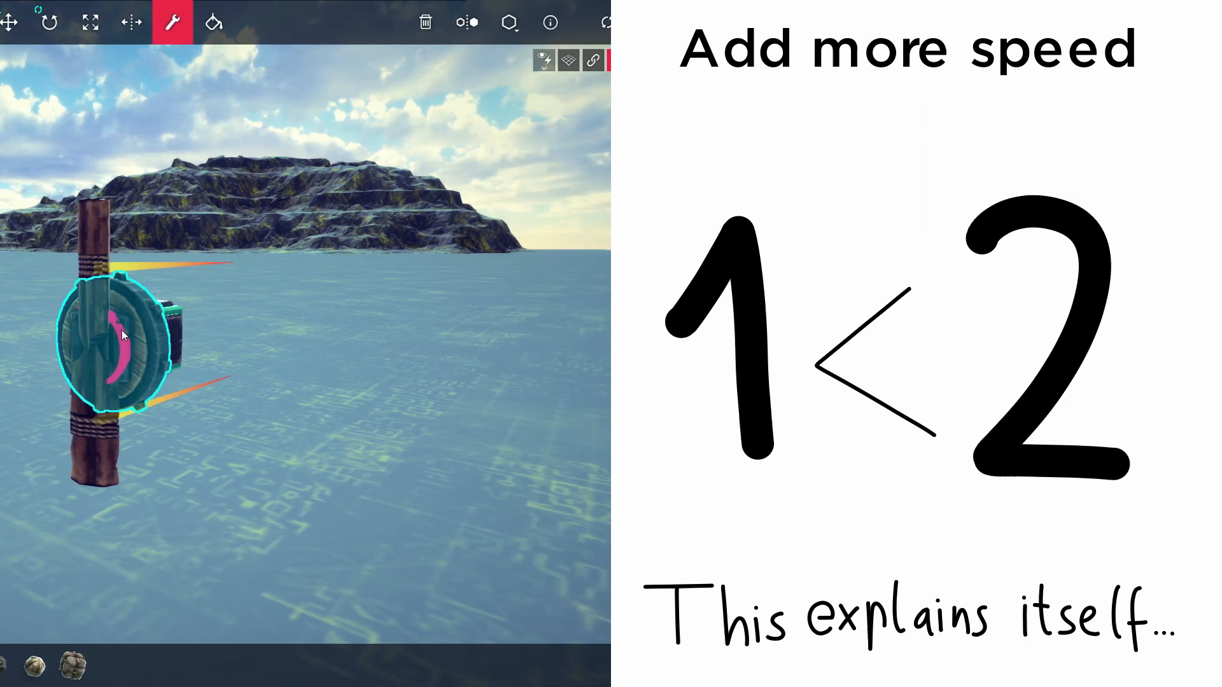
# Raise the rotor wheel's Speed slider from 1.00x to 2.00x
pyautogui.click(117, 335)
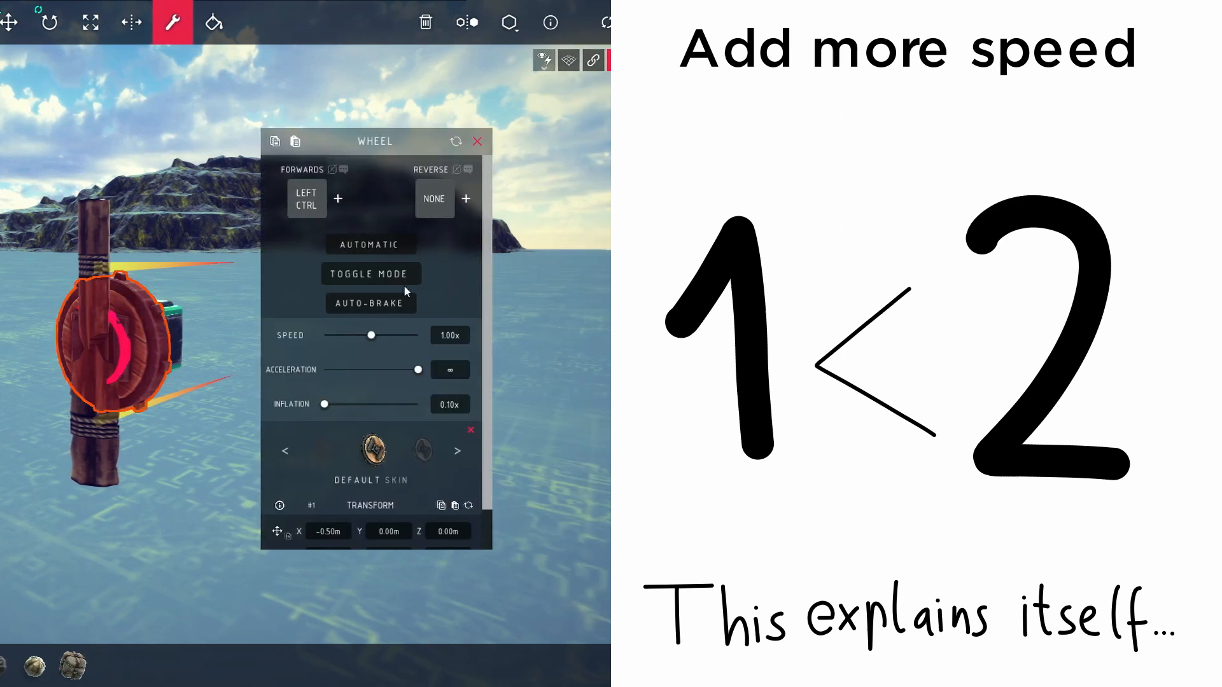
pyautogui.moveTo(371, 335); pyautogui.dragTo(417, 335)
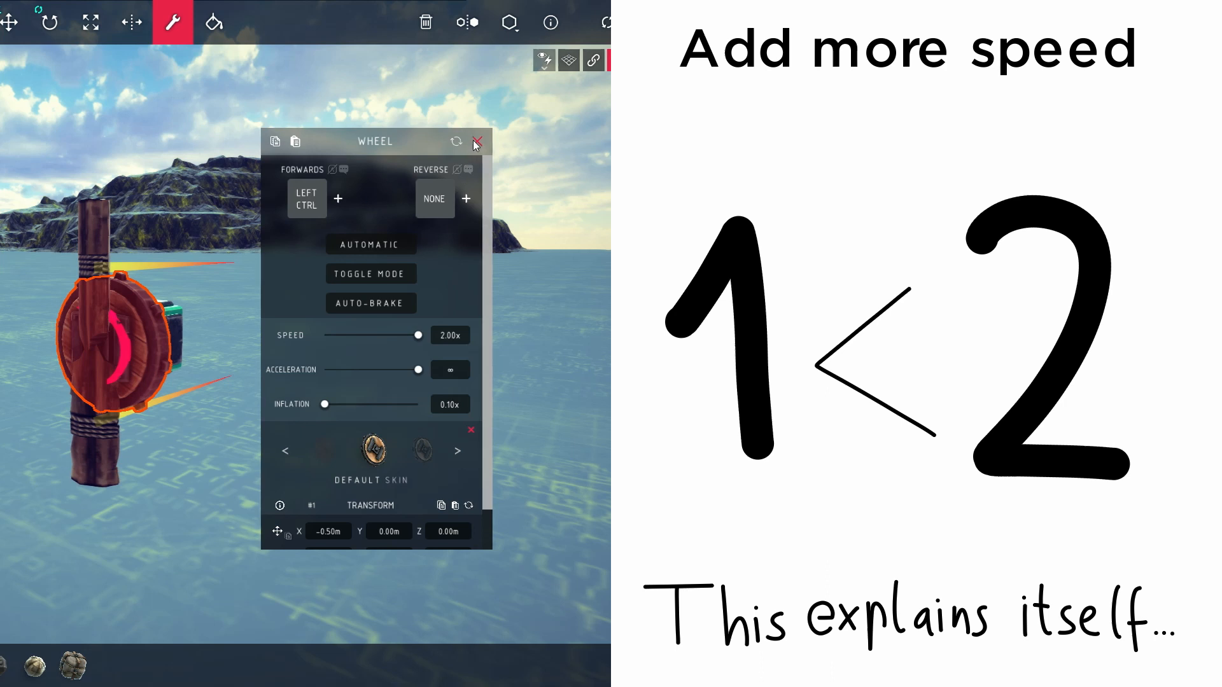
pyautogui.click(476, 142)
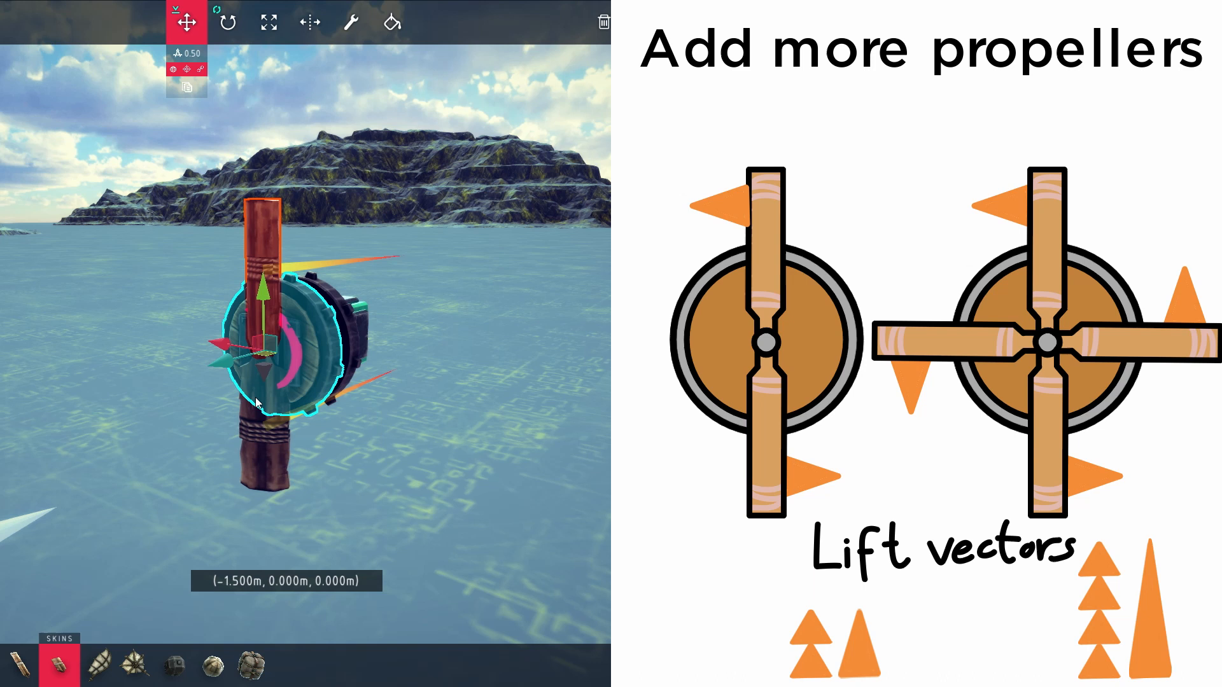
# Attach wooden block arms to the wheel face as crossed propeller blades
pyautogui.click(227, 21)
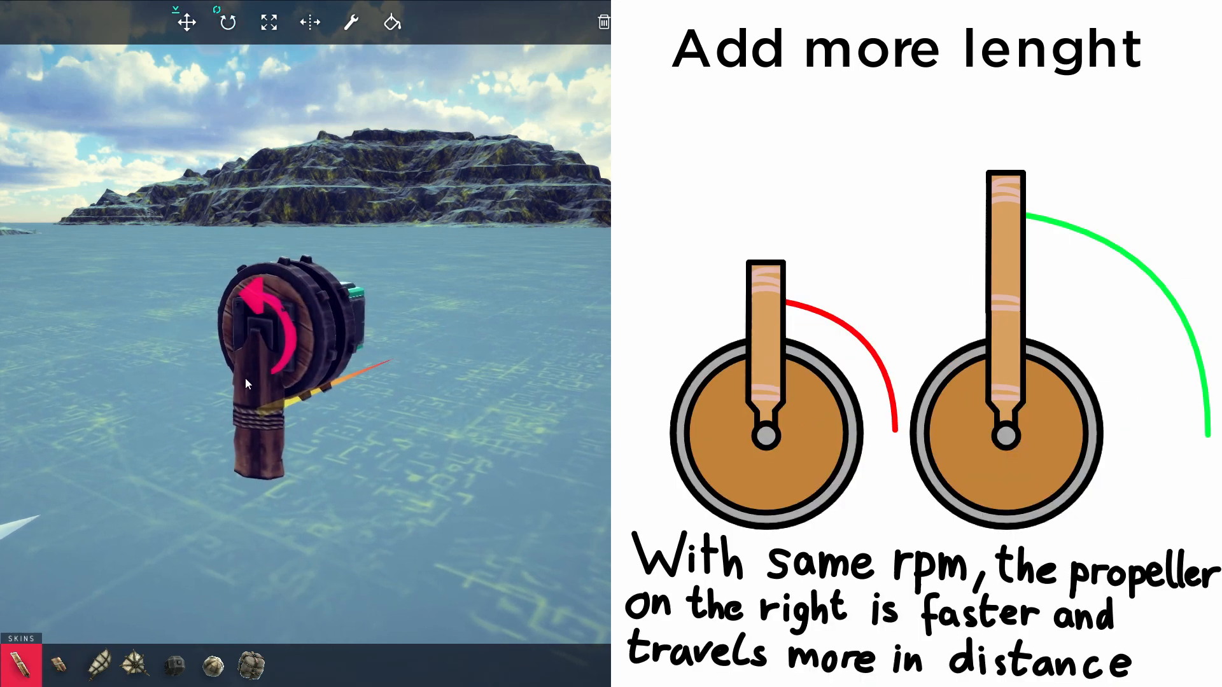
pyautogui.click(225, 21)
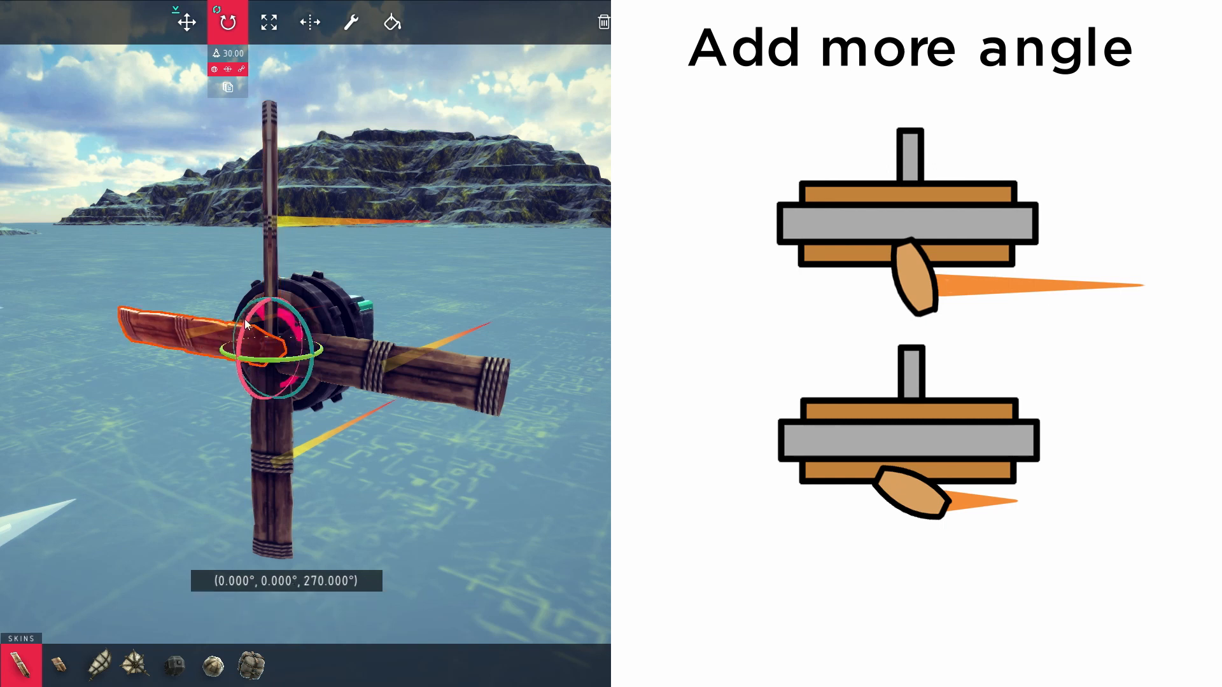
# Rotate a wooden arm to give the propeller blade an angled pitch
pyautogui.moveTo(265, 335); pyautogui.dragTo(277, 370)
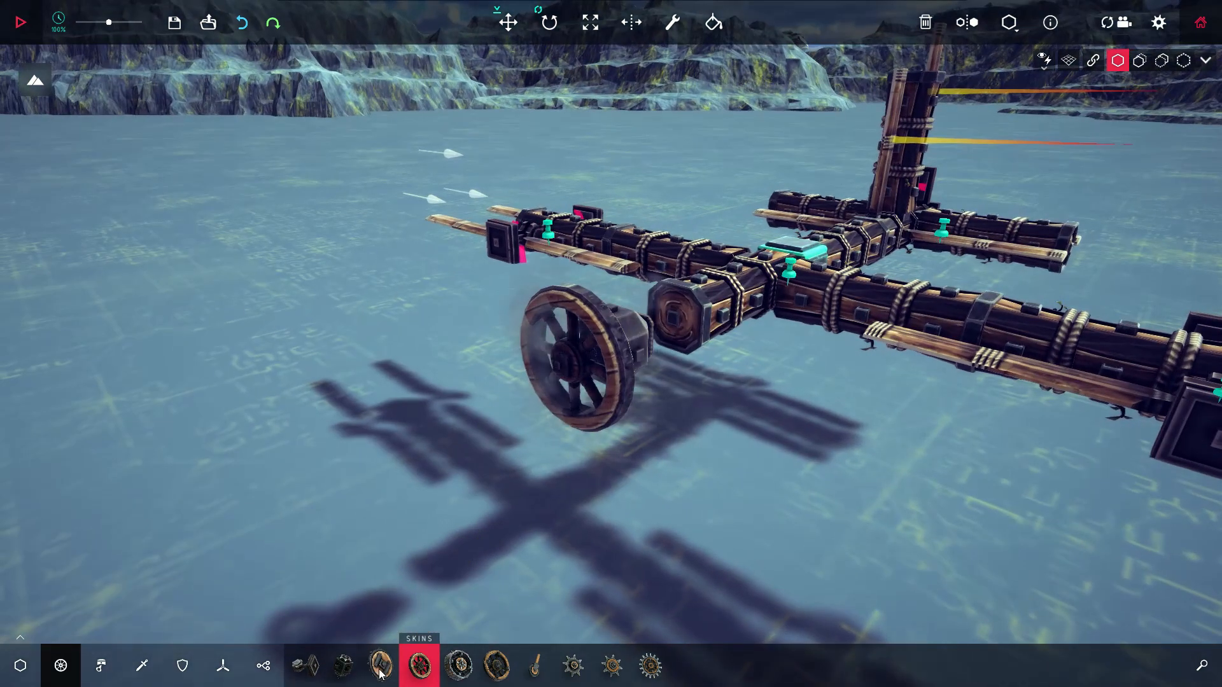
# Stack wheels on the plane's nose and paste the copied wheel settings onto one
pyautogui.click(380, 664)
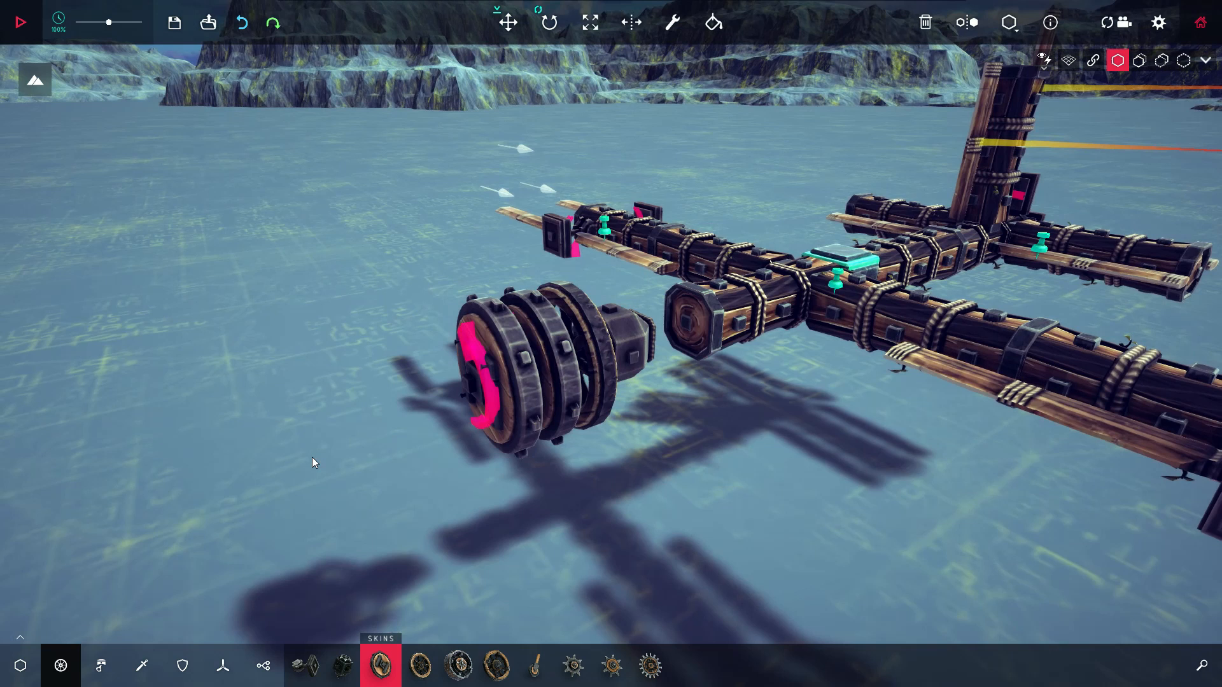
pyautogui.moveTo(481, 479)
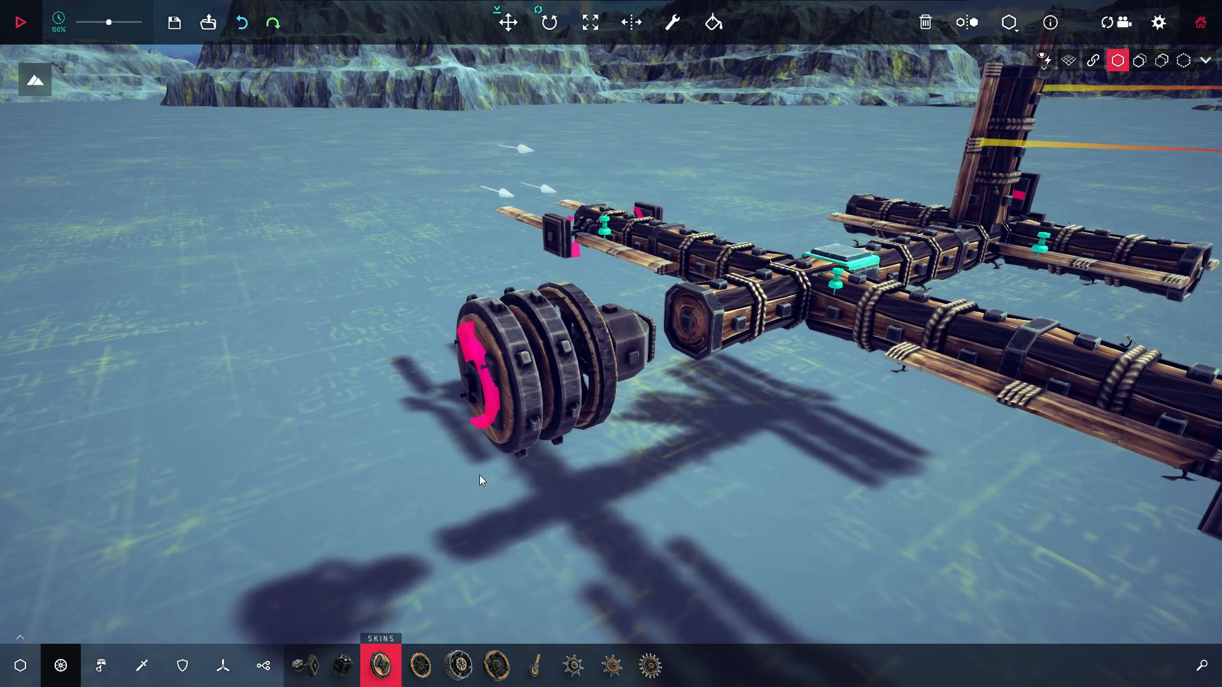
pyautogui.click(672, 21)
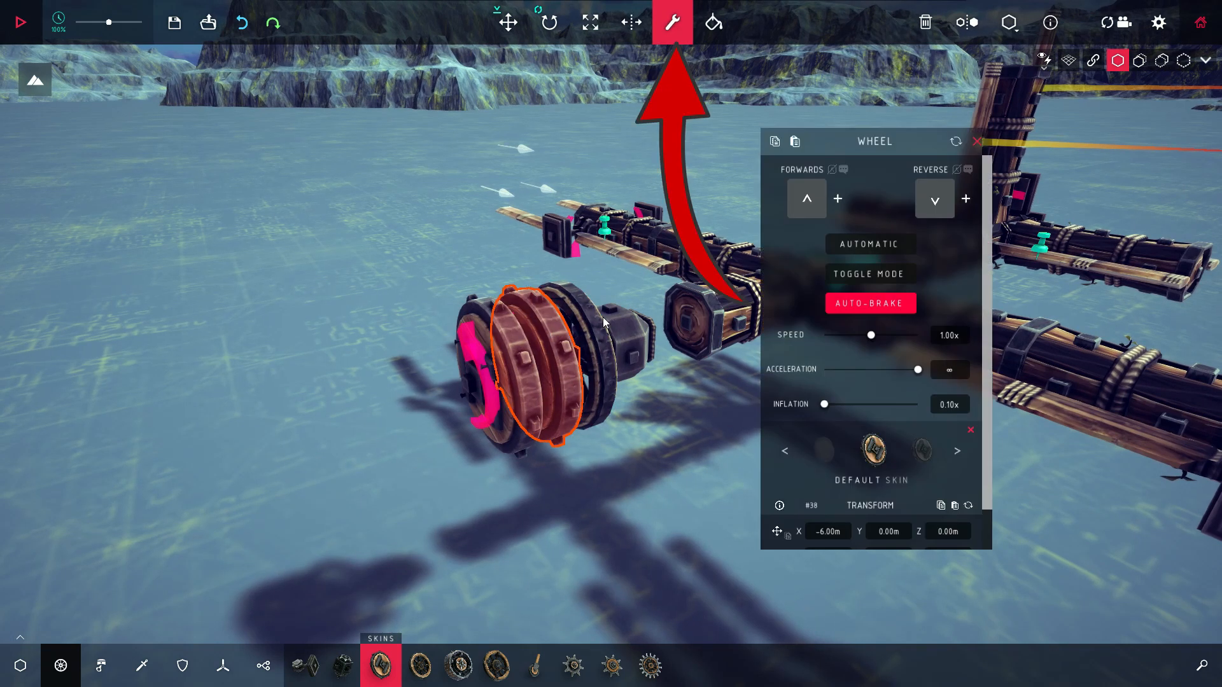
pyautogui.click(805, 198)
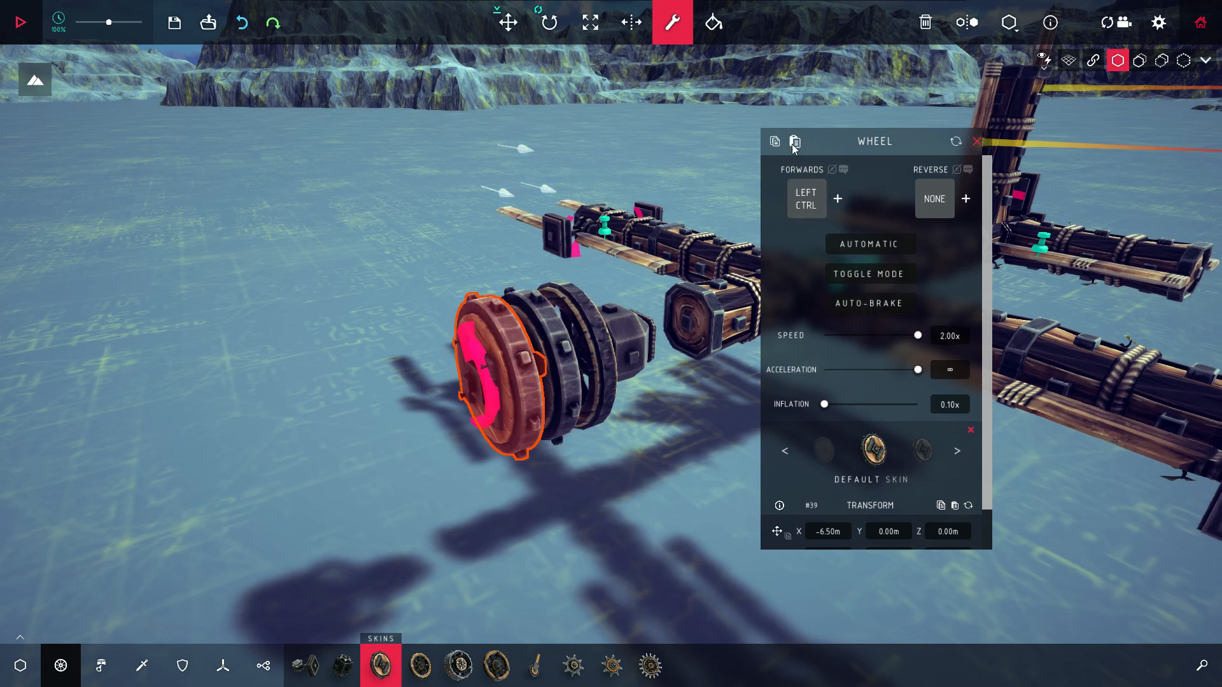
pyautogui.click(222, 666)
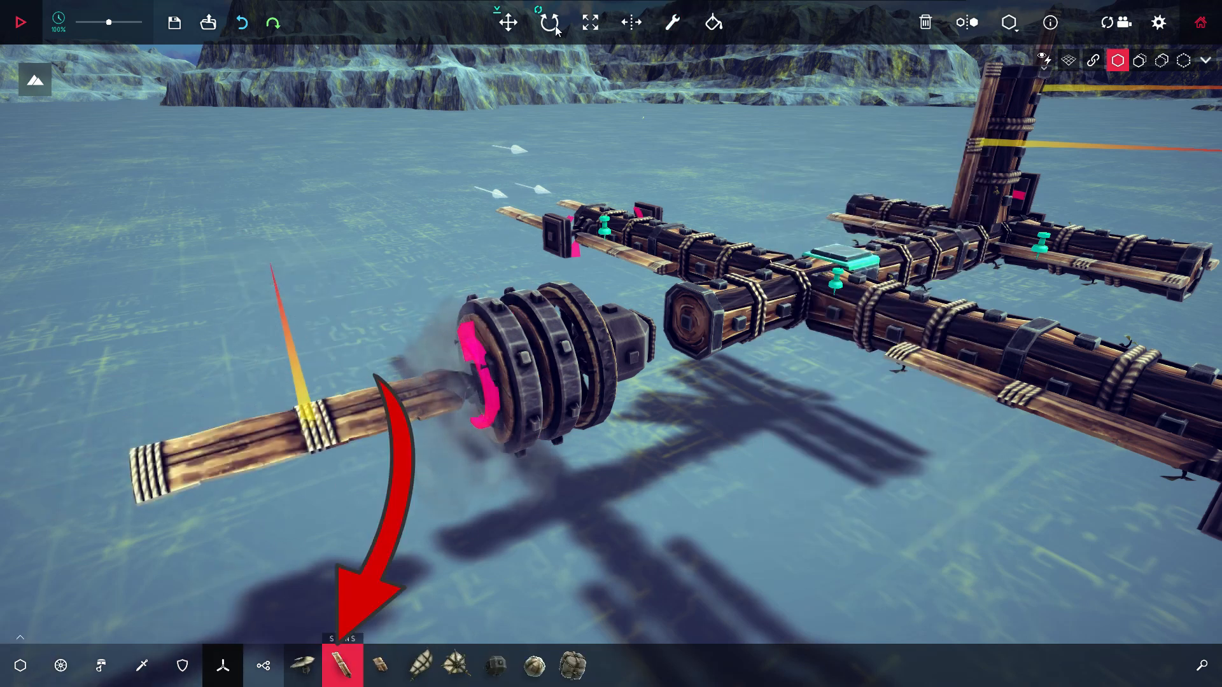
# Fit a wooden arm on the front wheel and rotate it to a propeller angle
pyautogui.click(548, 22)
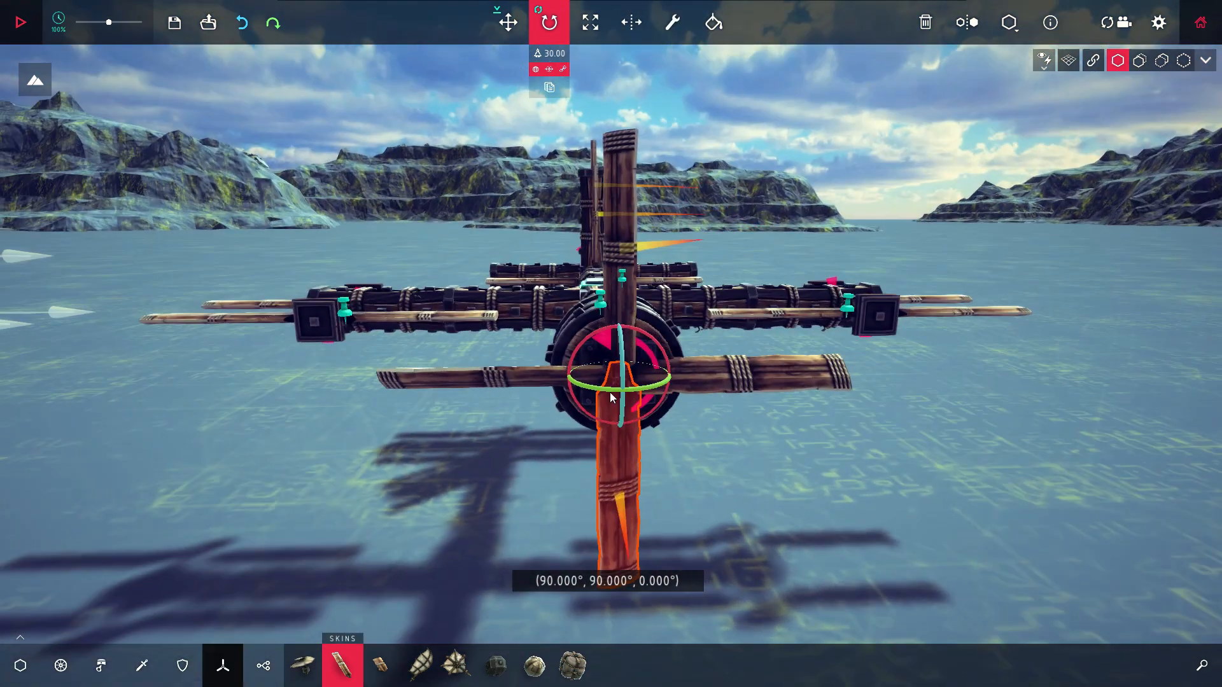
pyautogui.moveTo(611, 382); pyautogui.dragTo(498, 456)
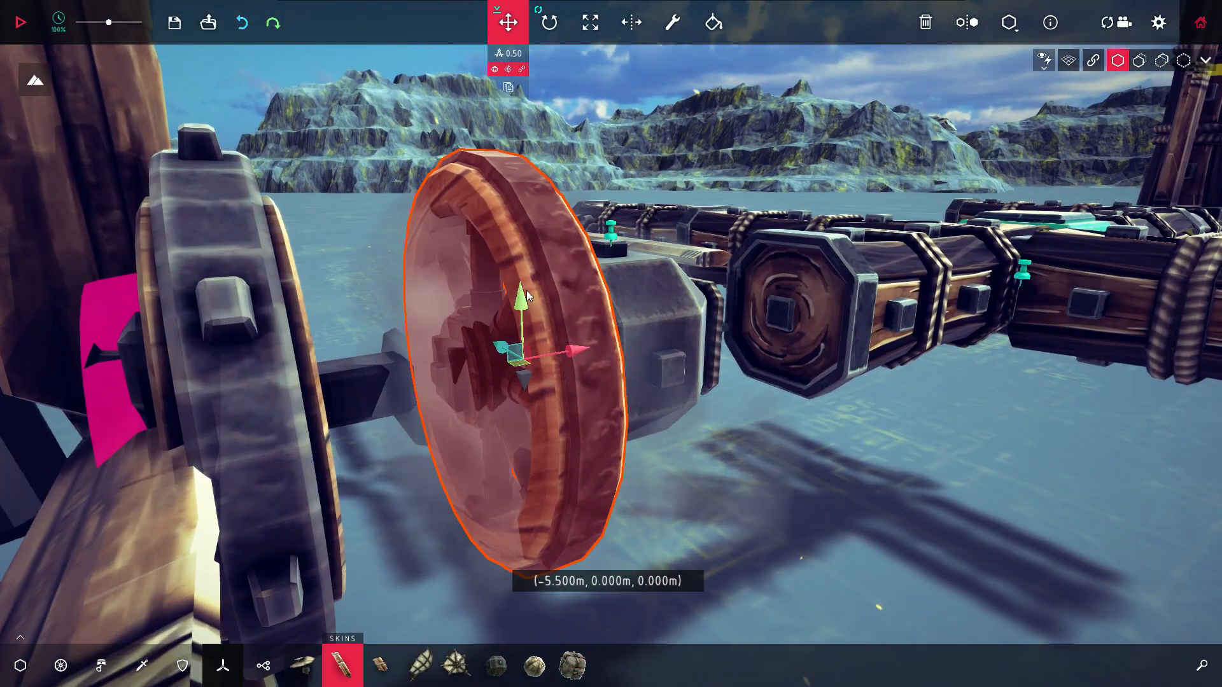
# Slide the nose wheel along its axle to -5.5m
pyautogui.moveTo(518, 296); pyautogui.dragTo(514, 211)
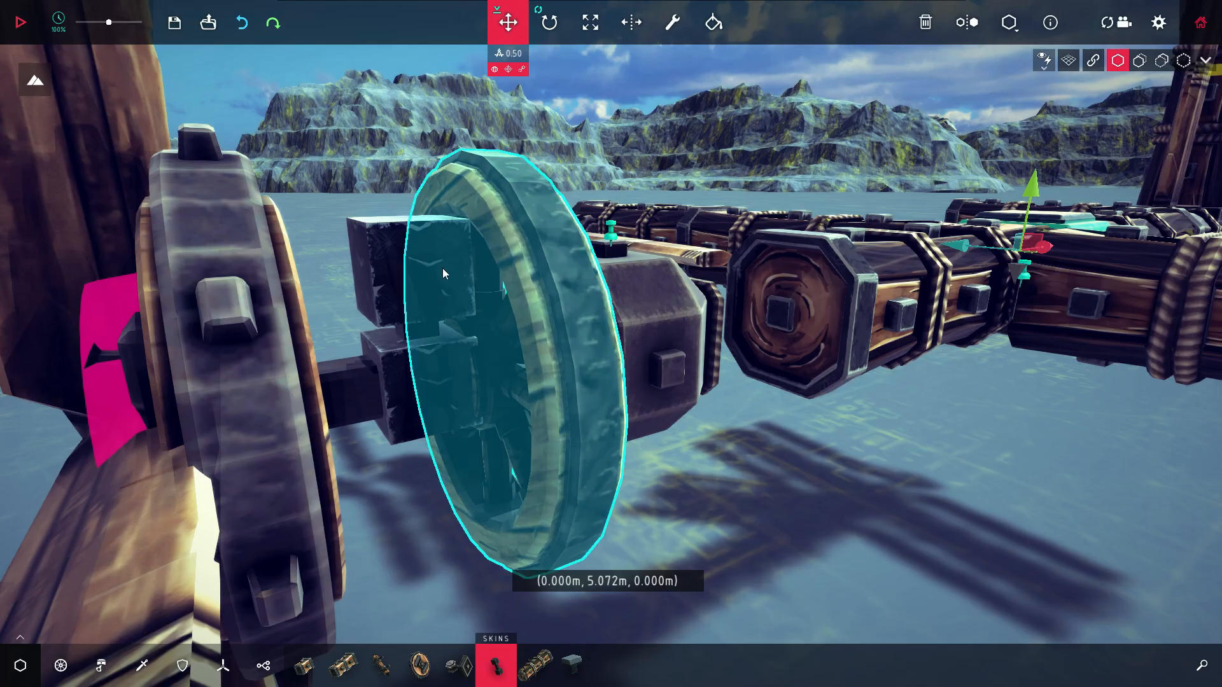
pyautogui.click(548, 22)
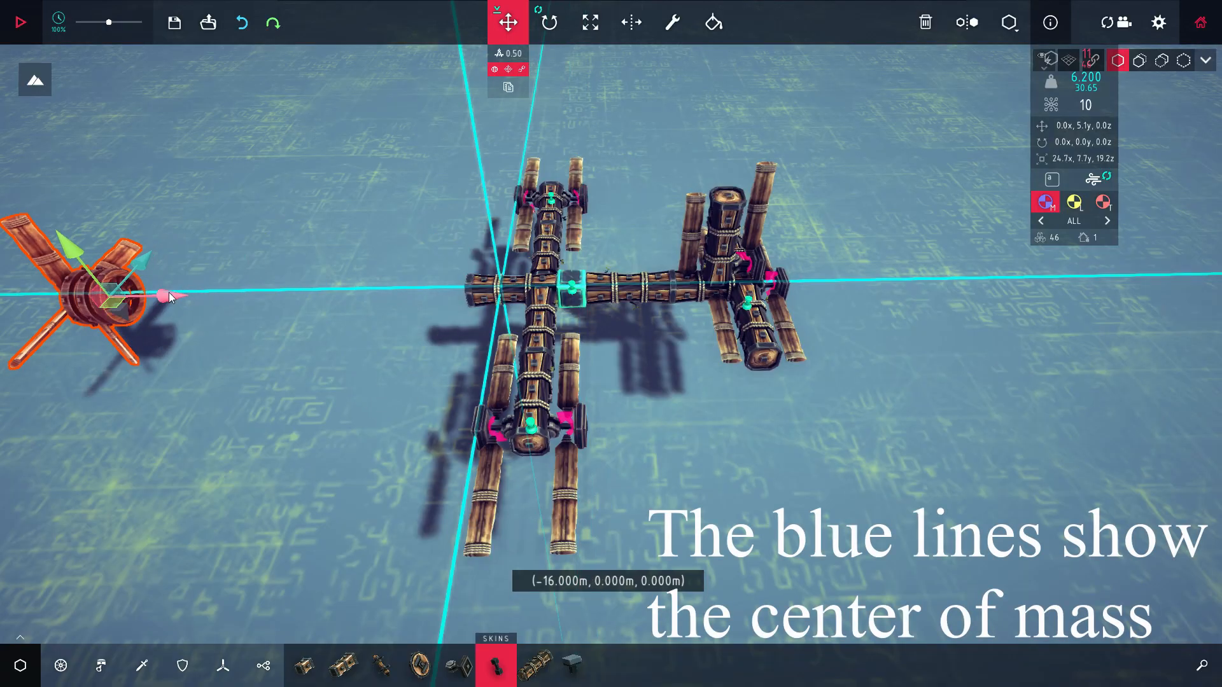
# Align the propeller assembly with the centre-of-mass lines and start the flight simulation
pyautogui.moveTo(164, 296); pyautogui.dragTo(1138, 277)
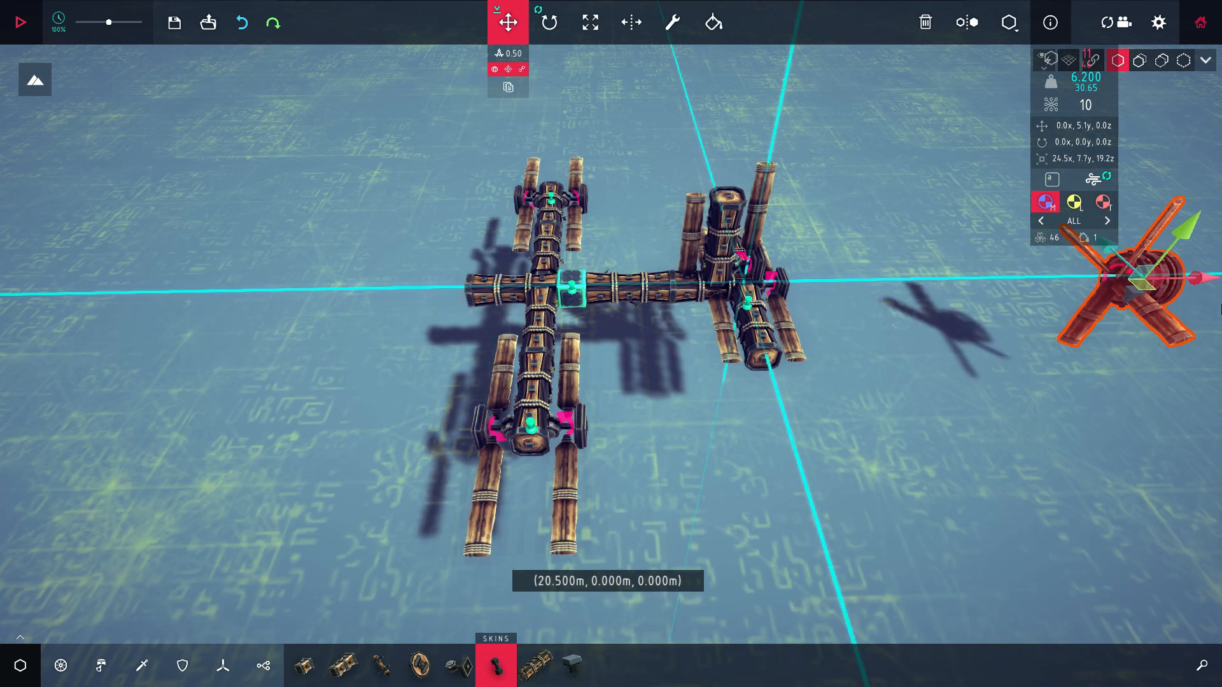
pyautogui.moveTo(1137, 276); pyautogui.dragTo(615, 292)
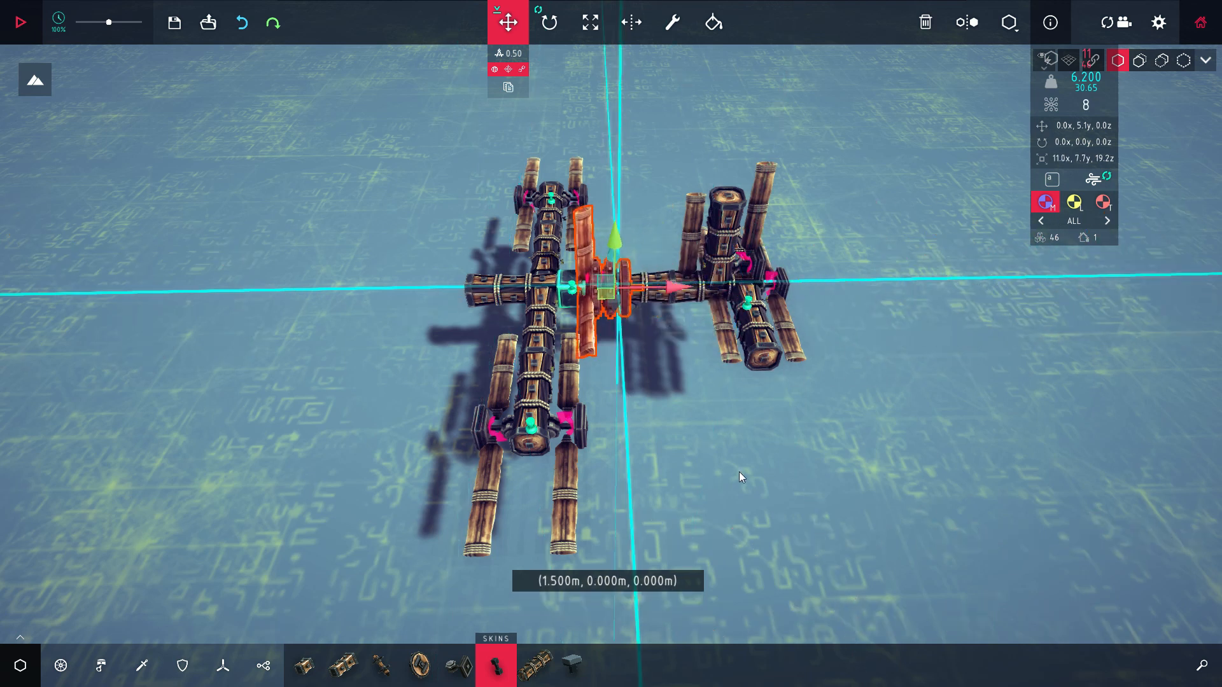
pyautogui.moveTo(670, 292); pyautogui.dragTo(623, 292)
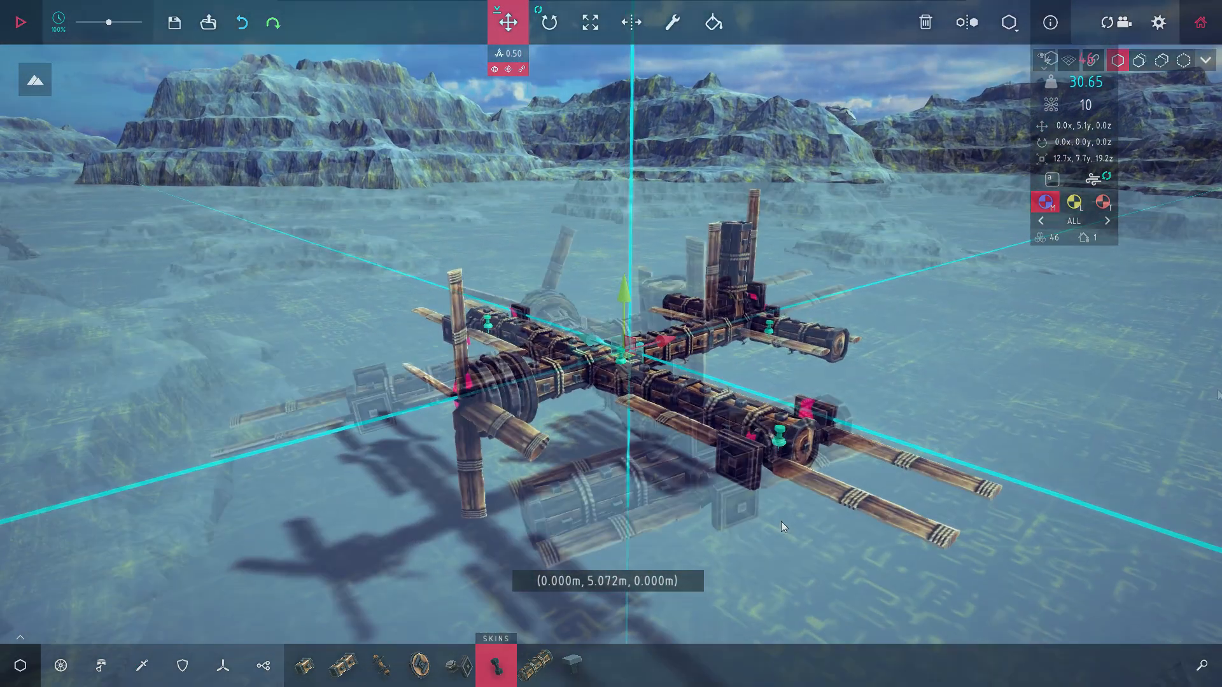
pyautogui.click(18, 21)
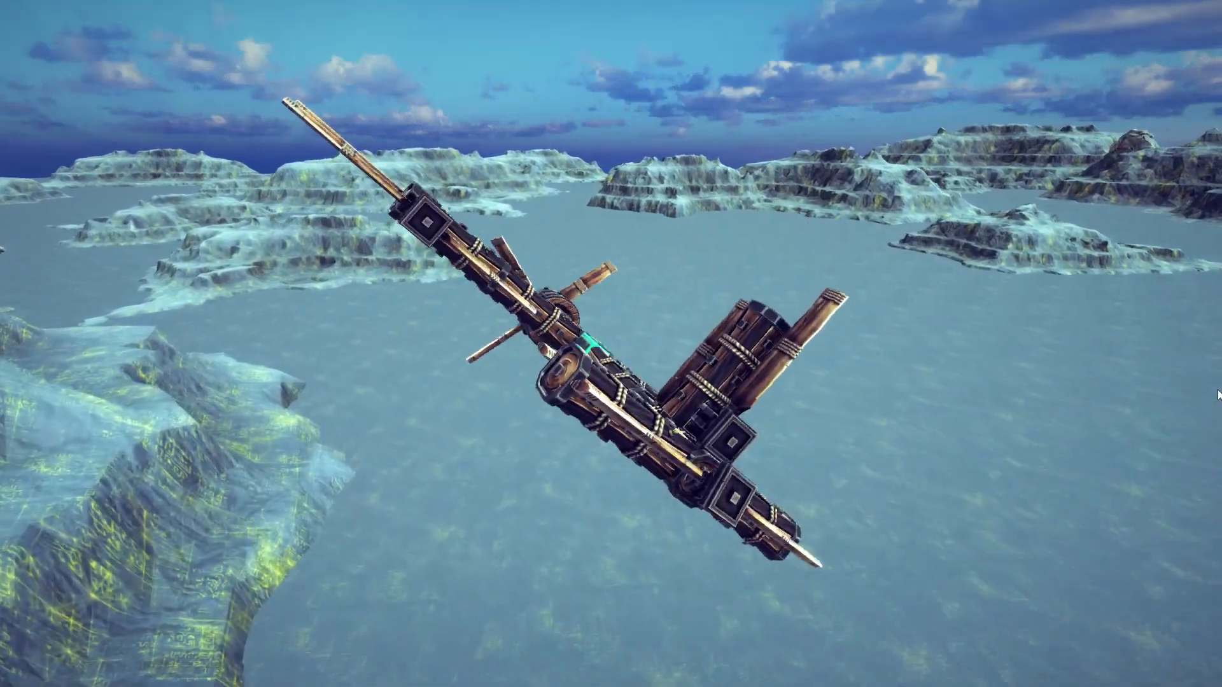